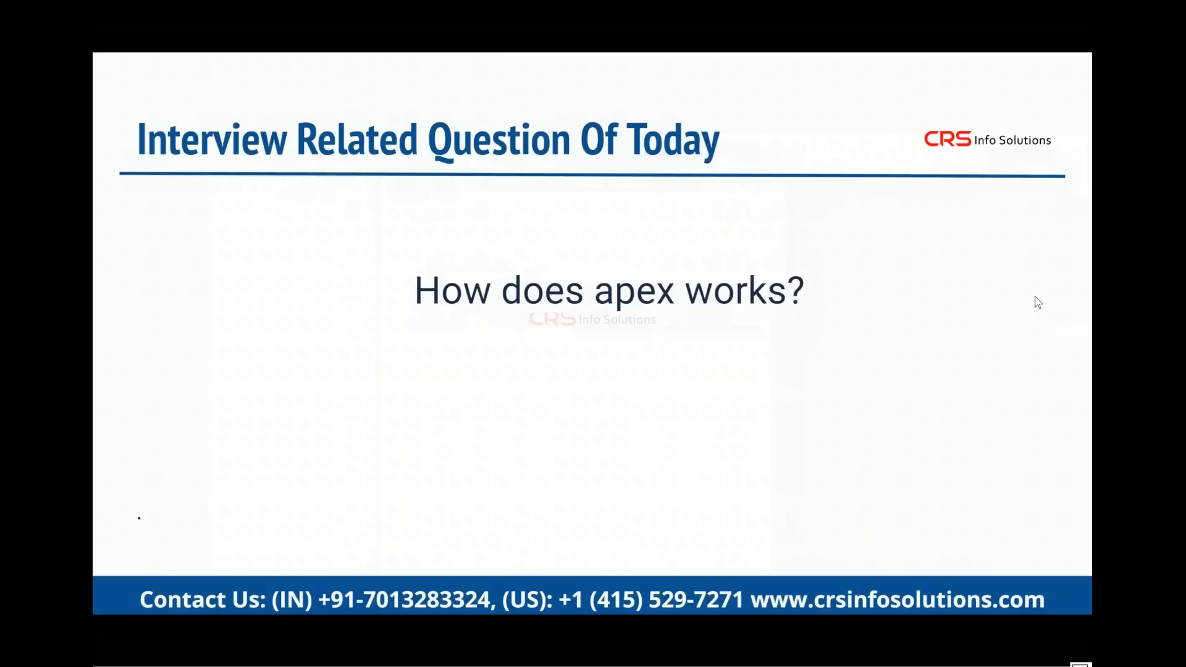
{"action": "mouse_move", "coordinate": [1077, 296]}
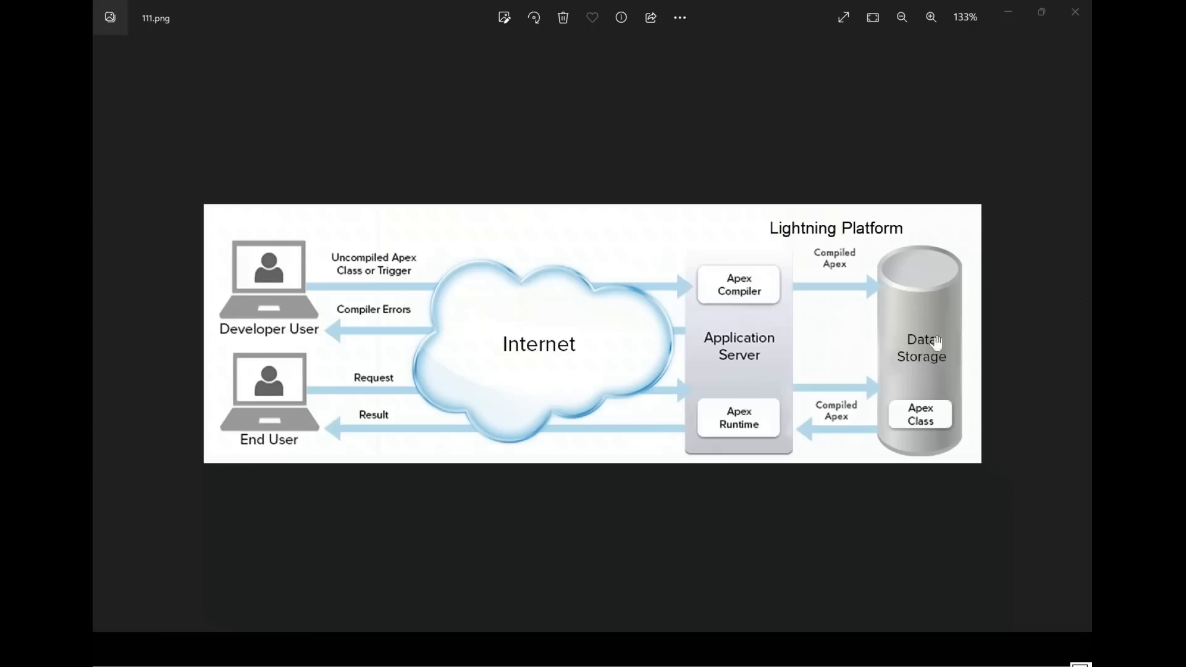
{"action": "mouse_move", "coordinate": [913, 445]}
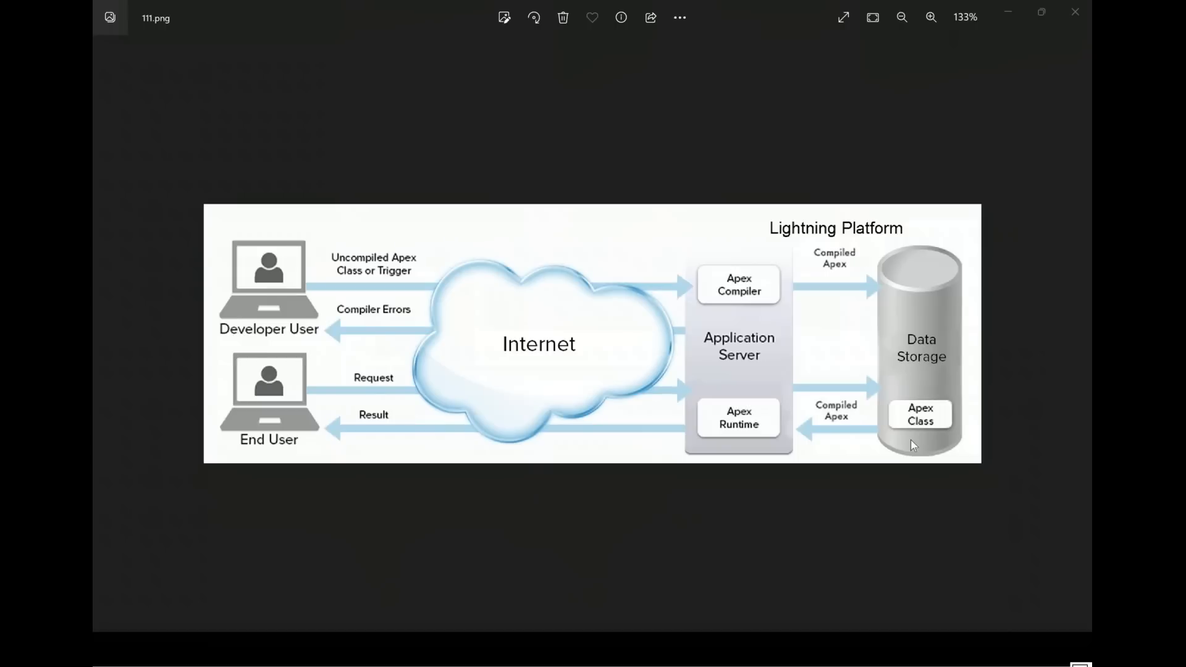
{"action": "mouse_move", "coordinate": [943, 481]}
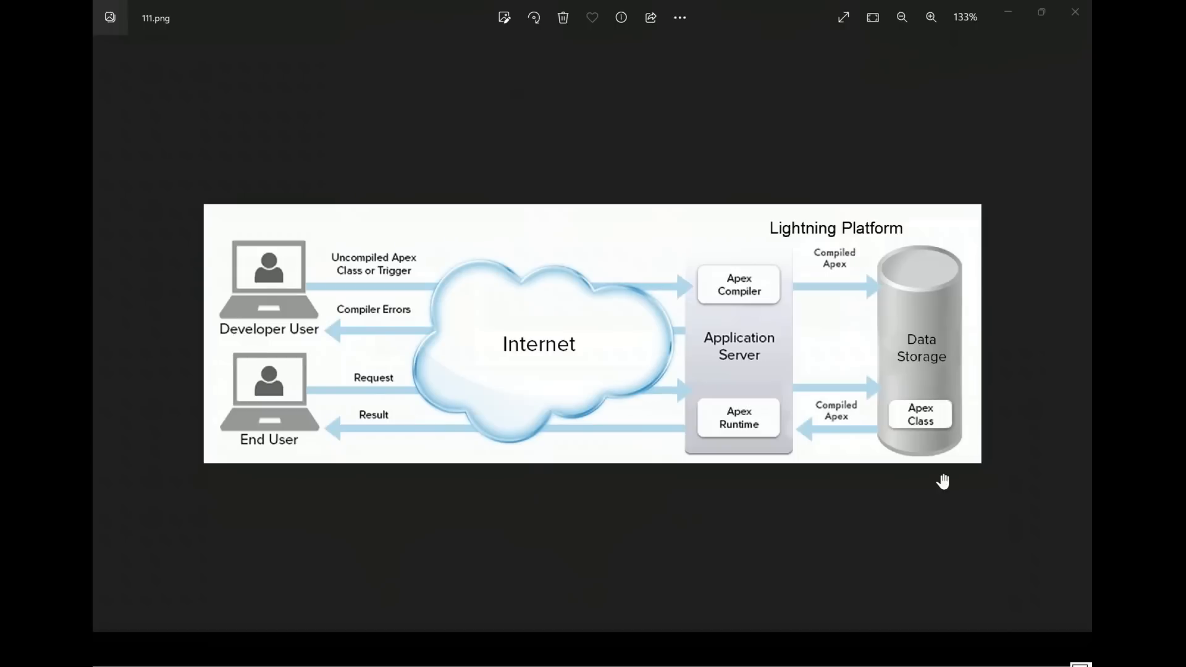
{"action": "mouse_move", "coordinate": [938, 482]}
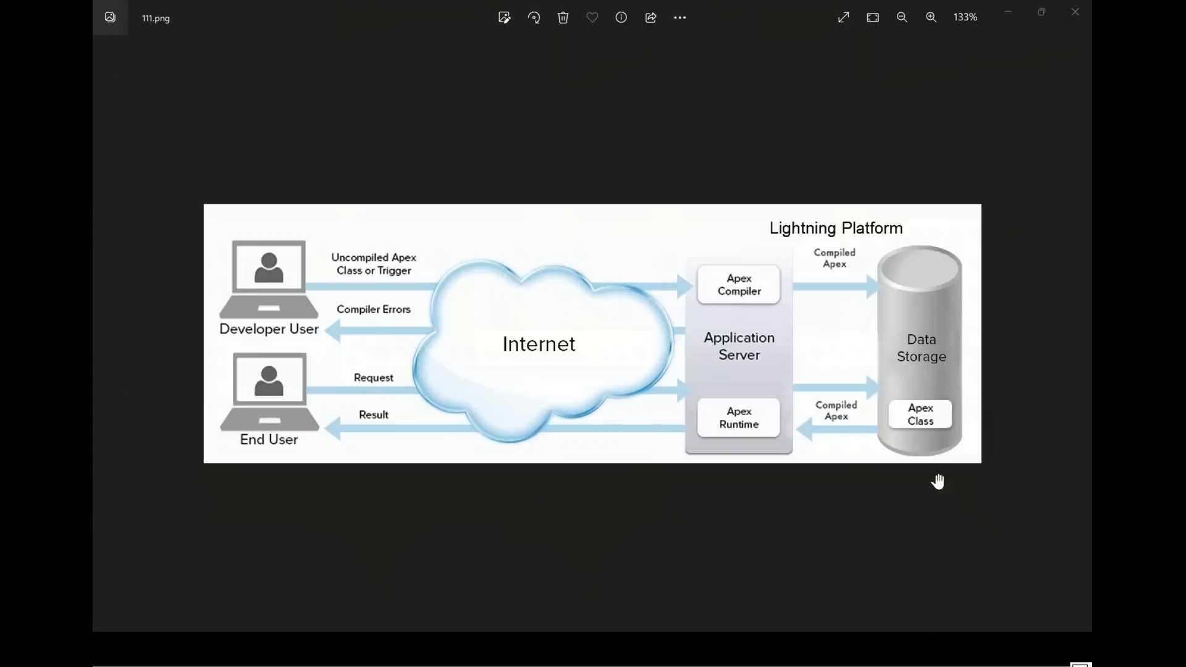
{"action": "mouse_move", "coordinate": [711, 116]}
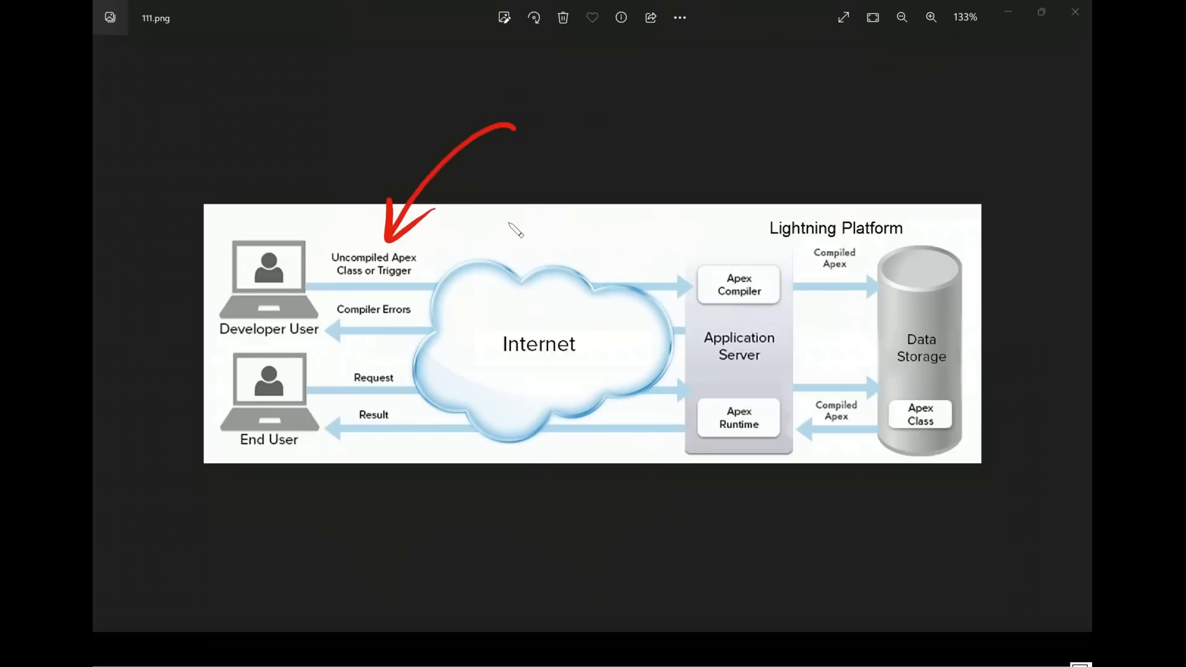
{"action": "mouse_move", "coordinate": [468, 234]}
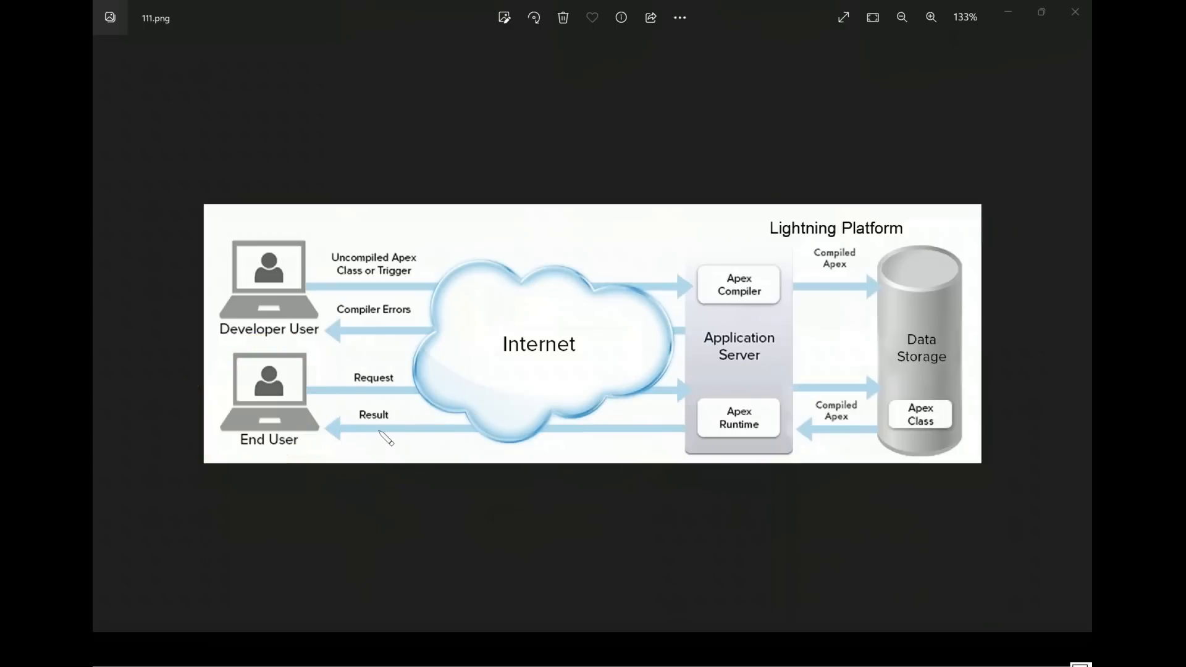
{"action": "mouse_move", "coordinate": [1081, 293]}
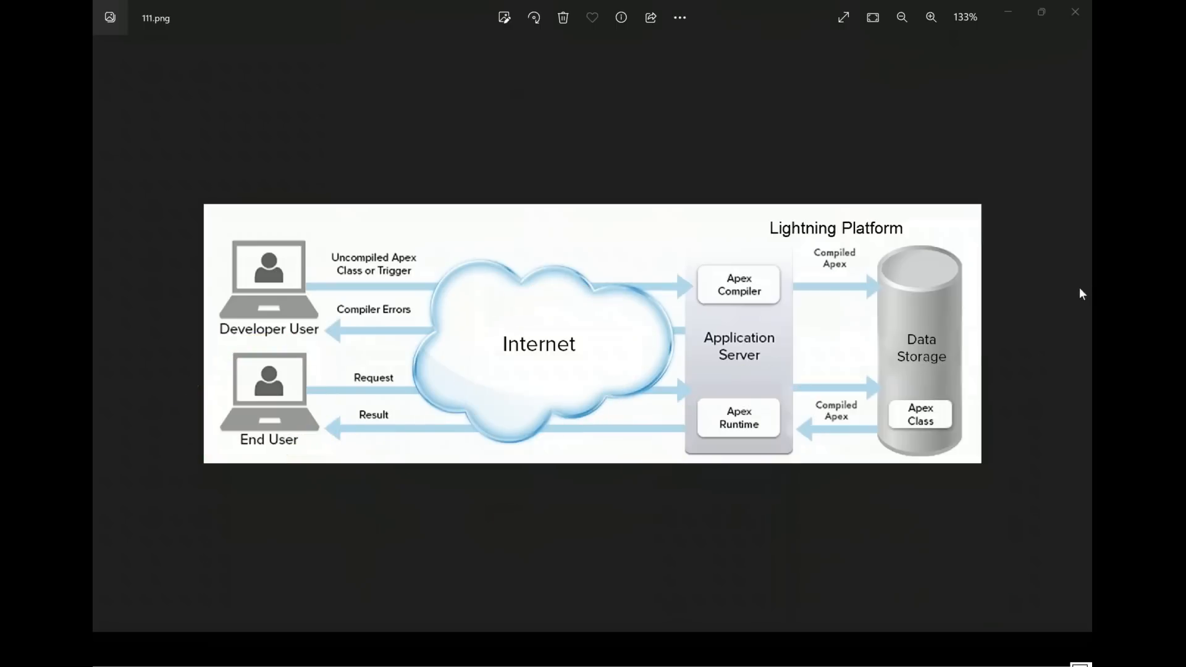